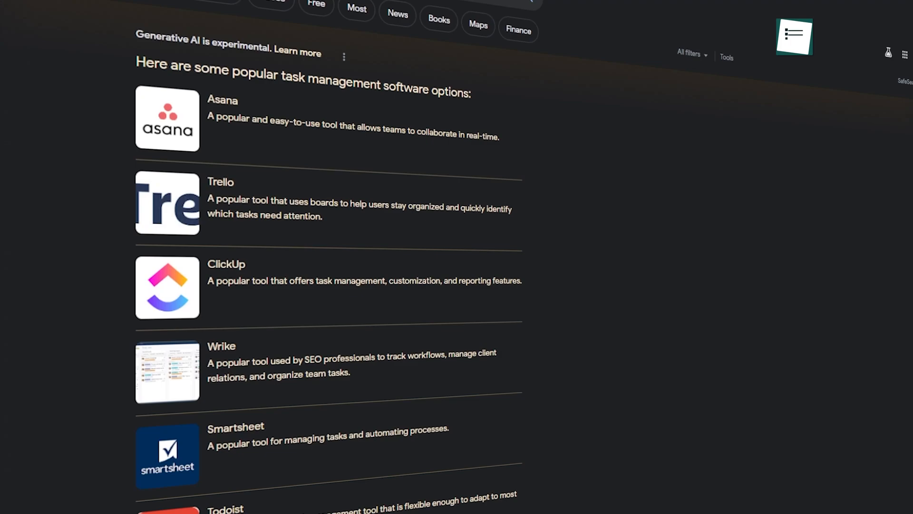
# Step: Show the My Day smart list containing the Record a Video task
pyautogui.scroll(-3)
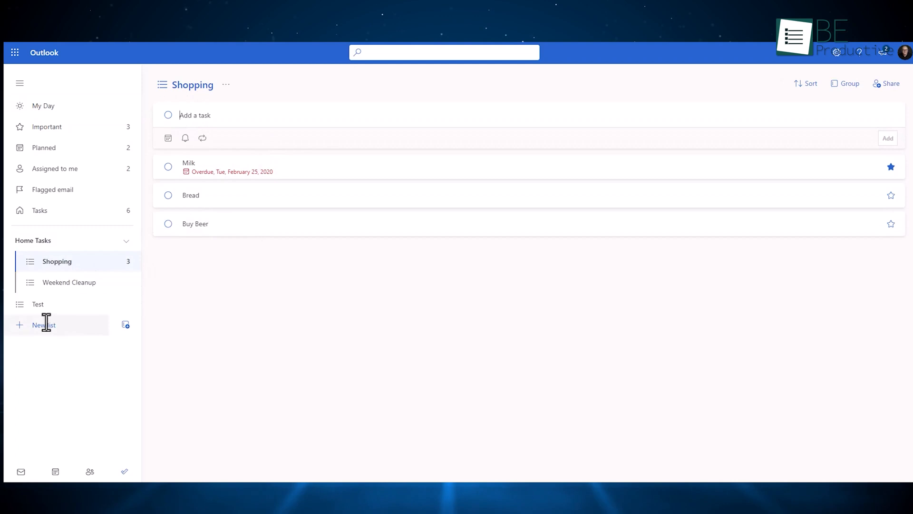
pyautogui.click(56, 169)
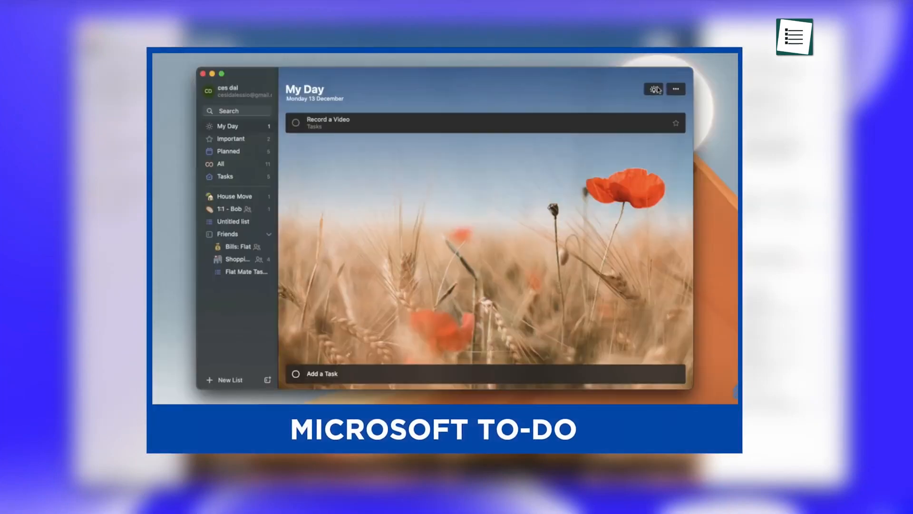
pyautogui.click(653, 90)
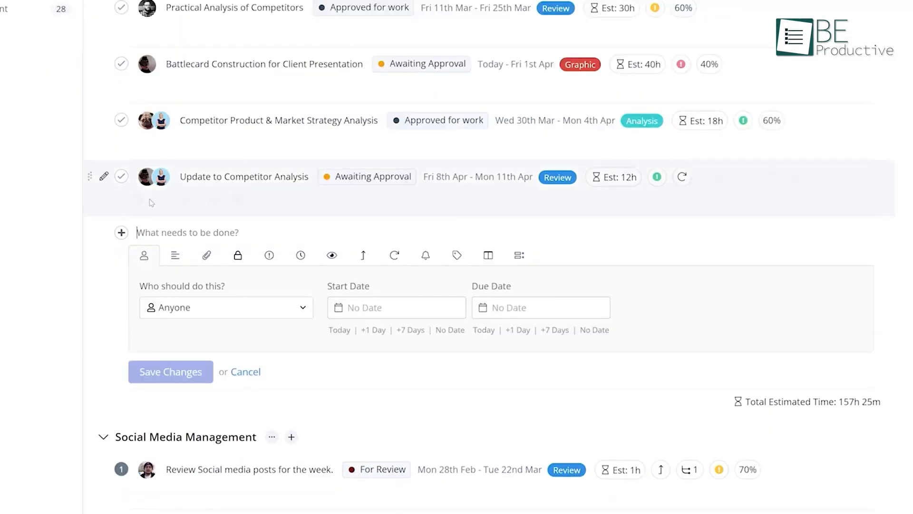
# Step: Estimate the 3 New Features task at 12 hours 30 minutes via Add Estimate
pyautogui.click(226, 307)
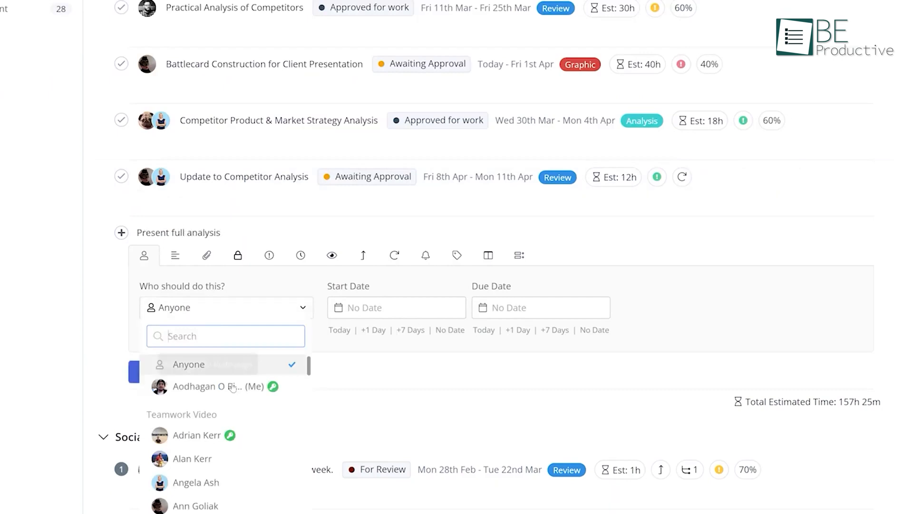
pyautogui.click(174, 255)
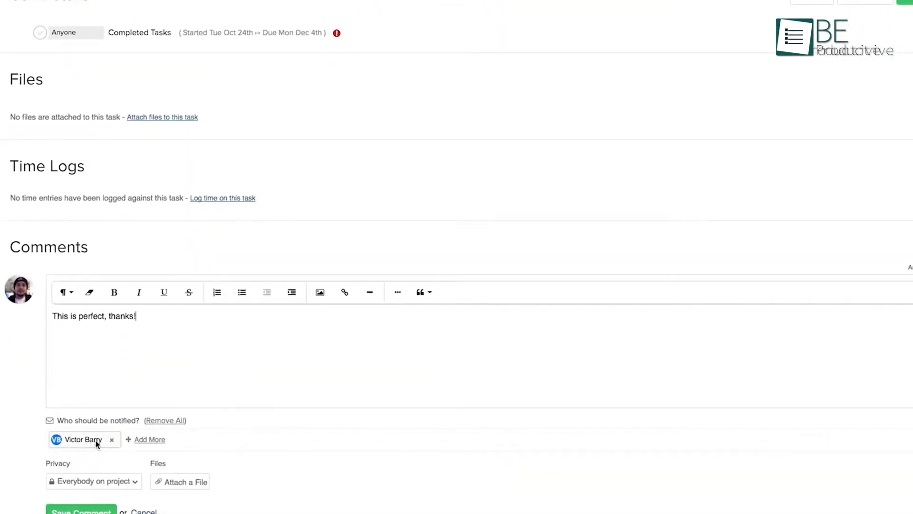
pyautogui.click(149, 439)
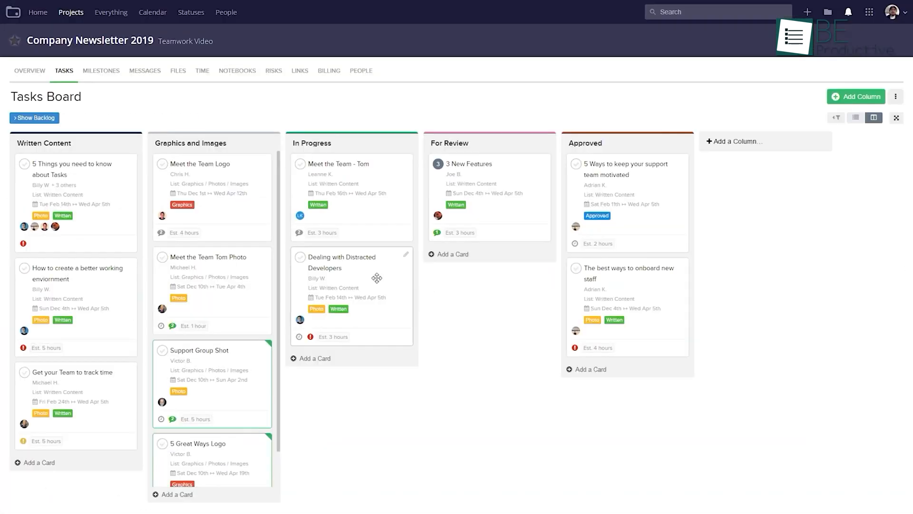
pyautogui.click(891, 12)
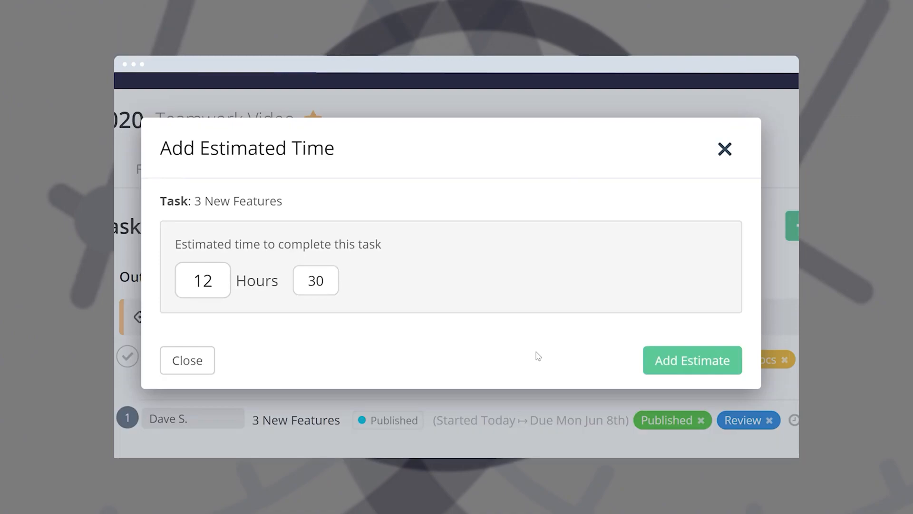
pyautogui.click(187, 359)
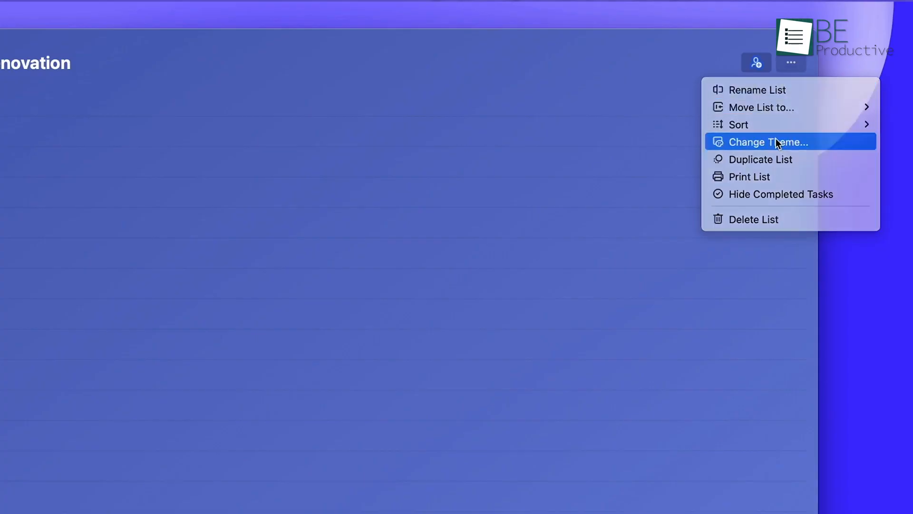
# Step: Apply the night-sky desert photo theme to the list from the Change Theme menu
pyautogui.click(768, 142)
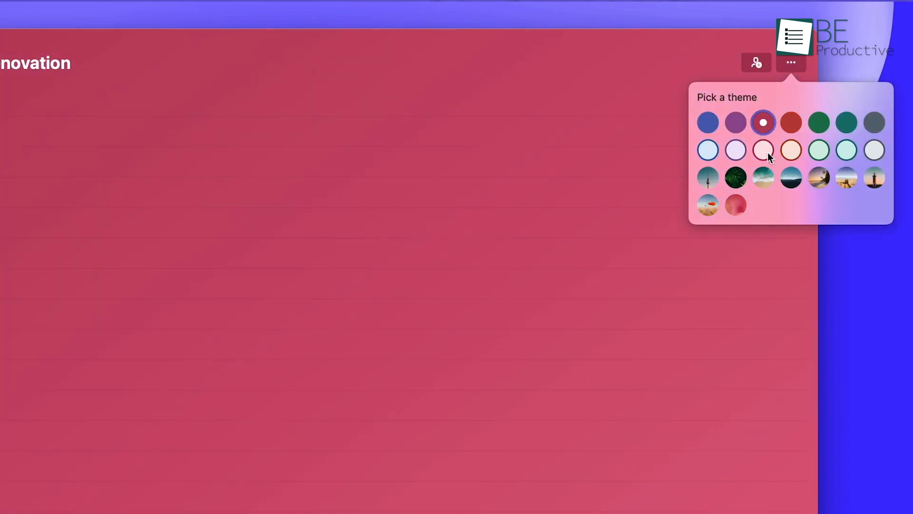
pyautogui.click(791, 178)
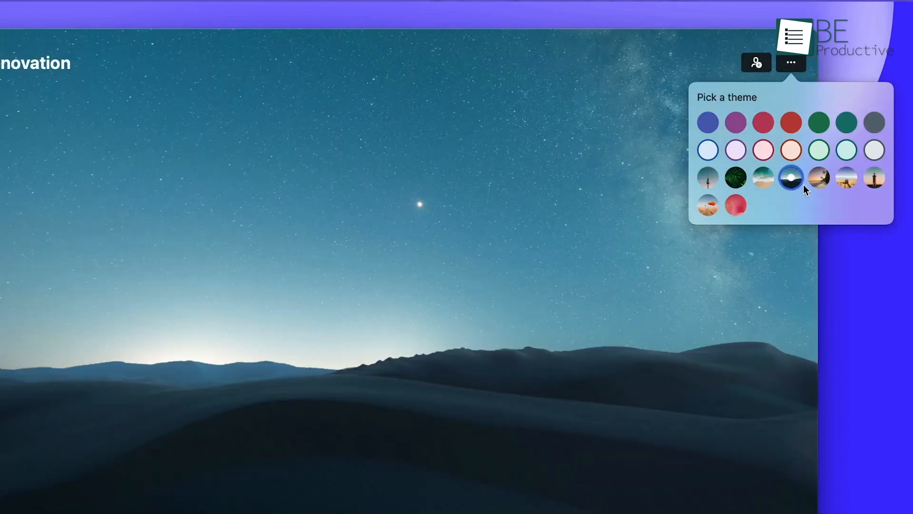
pyautogui.moveTo(803, 186)
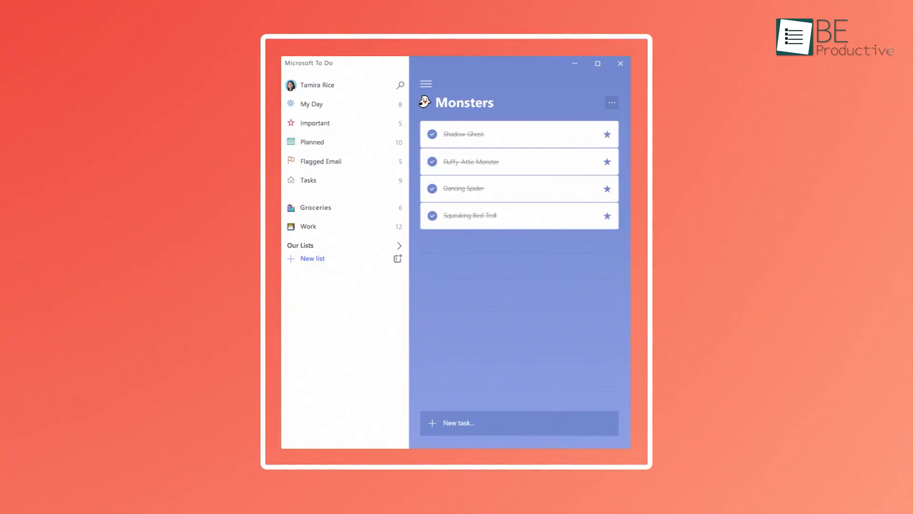
pyautogui.click(328, 283)
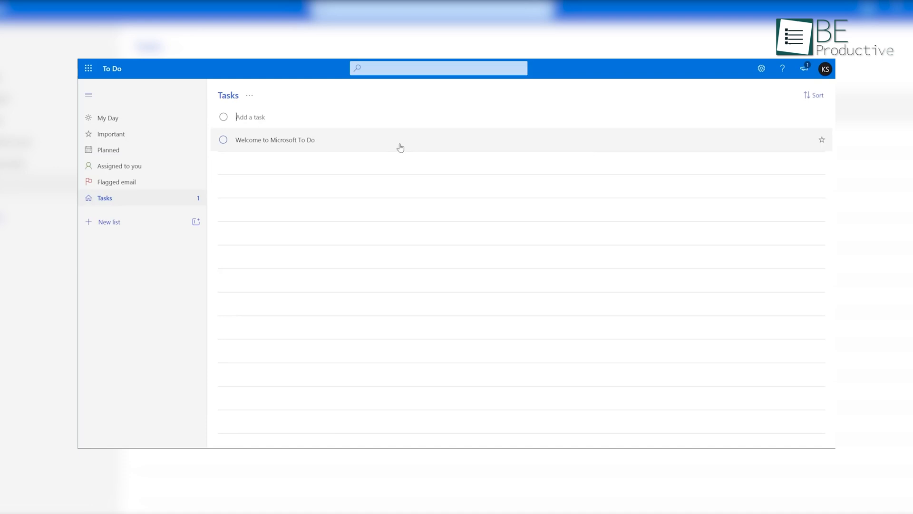
pyautogui.click(222, 140)
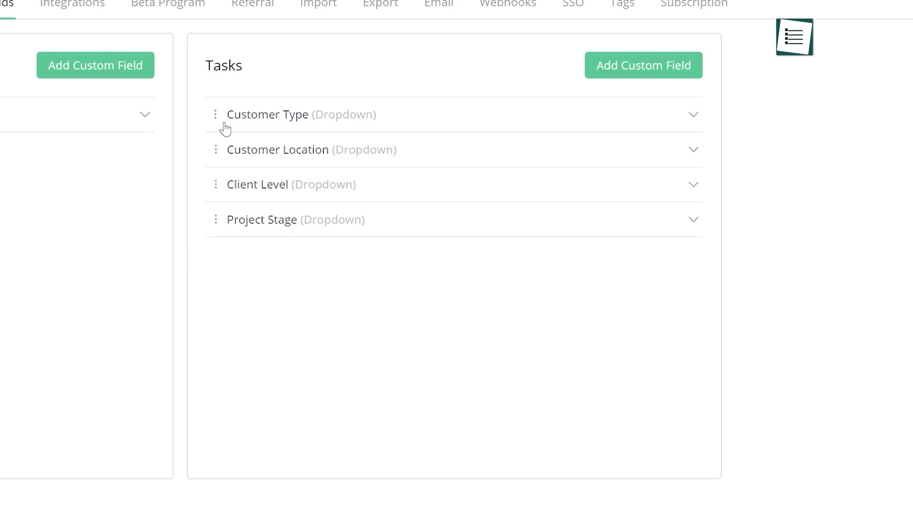
# Step: Create a Text-type task custom field named Additional Info, then show the Tasks list
pyautogui.click(216, 114)
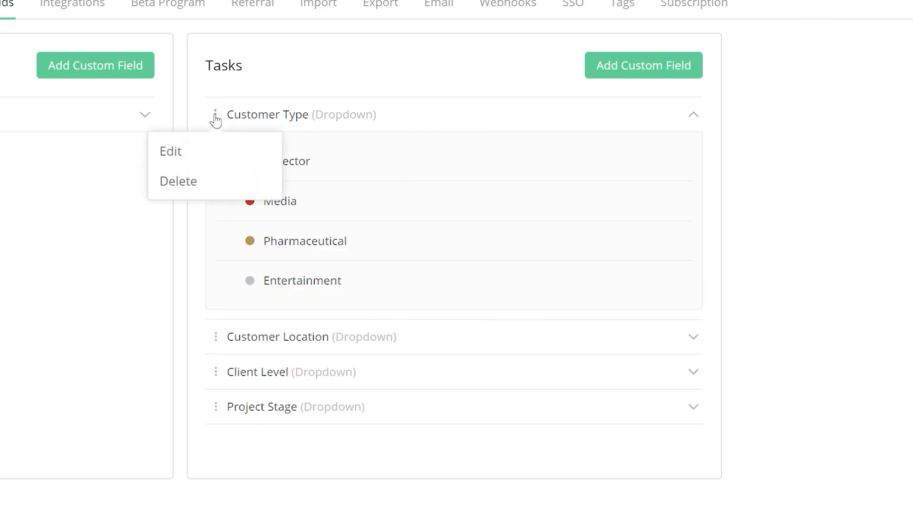
pyautogui.moveTo(588, 93)
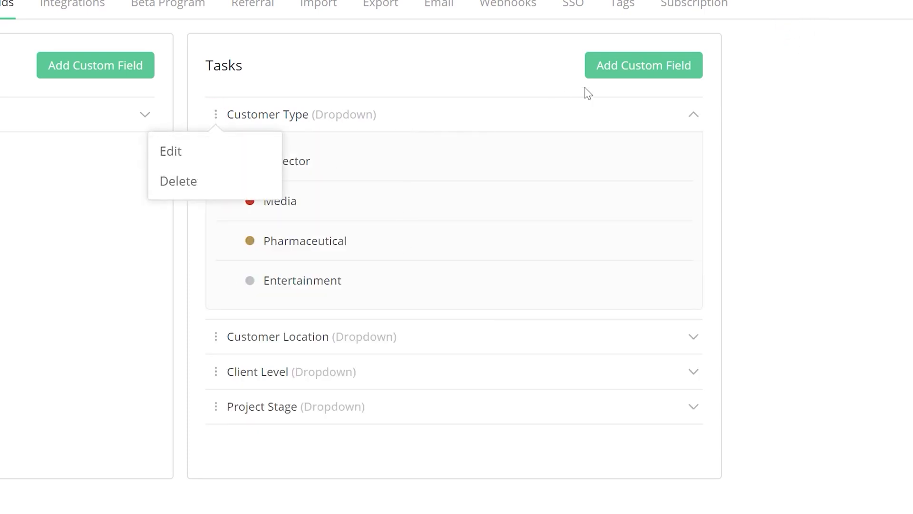
pyautogui.click(643, 65)
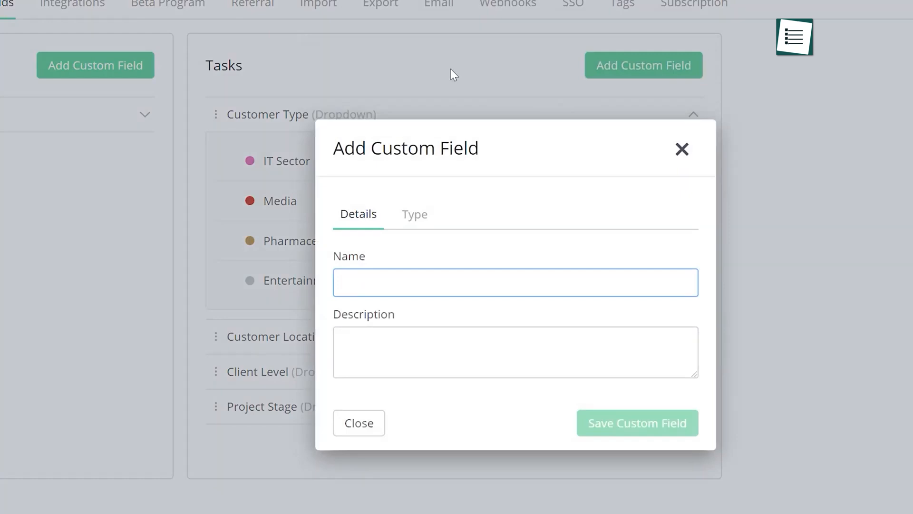
pyautogui.write('Additional Info')
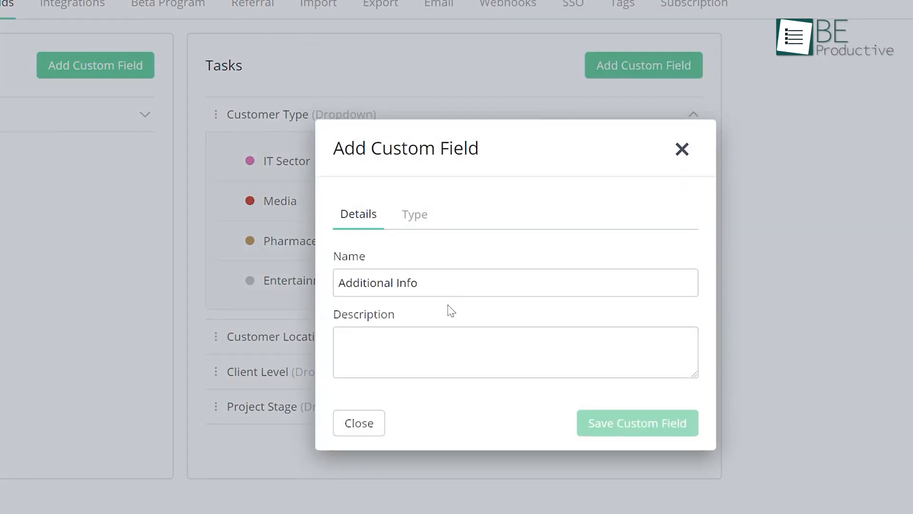
pyautogui.click(413, 214)
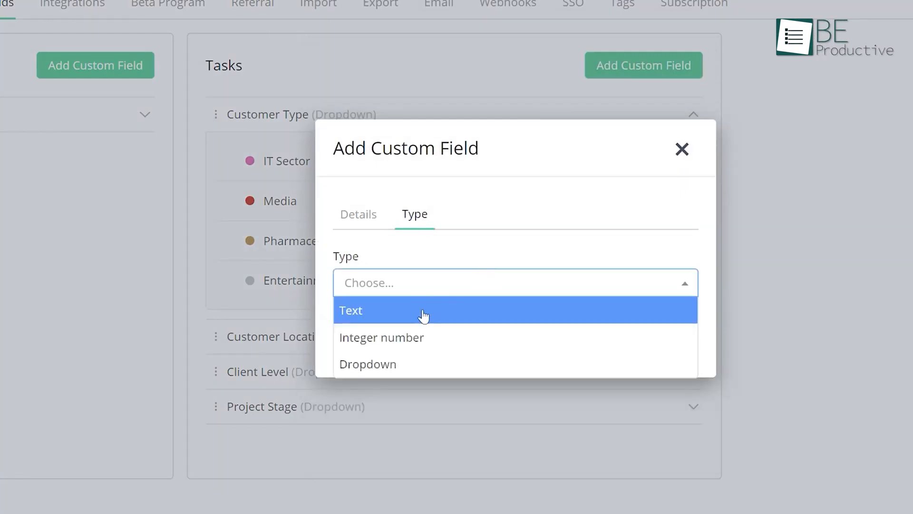
pyautogui.click(367, 363)
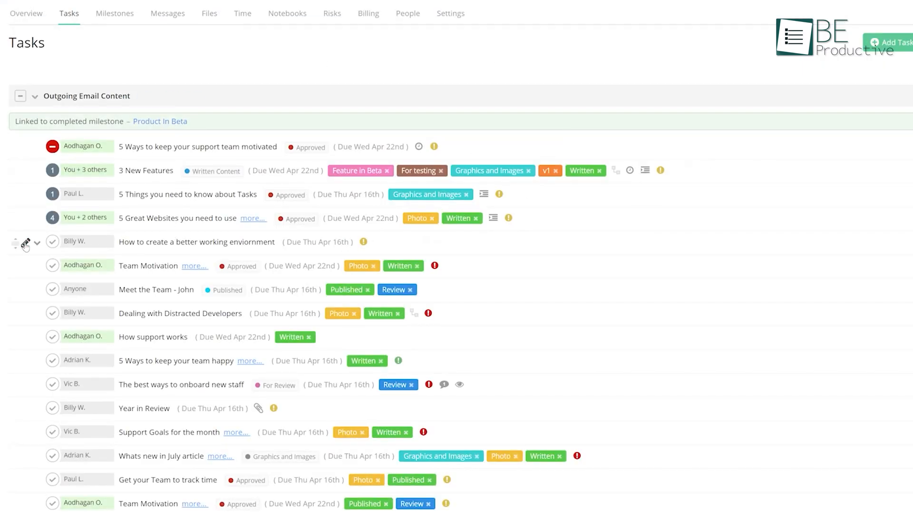
pyautogui.click(25, 242)
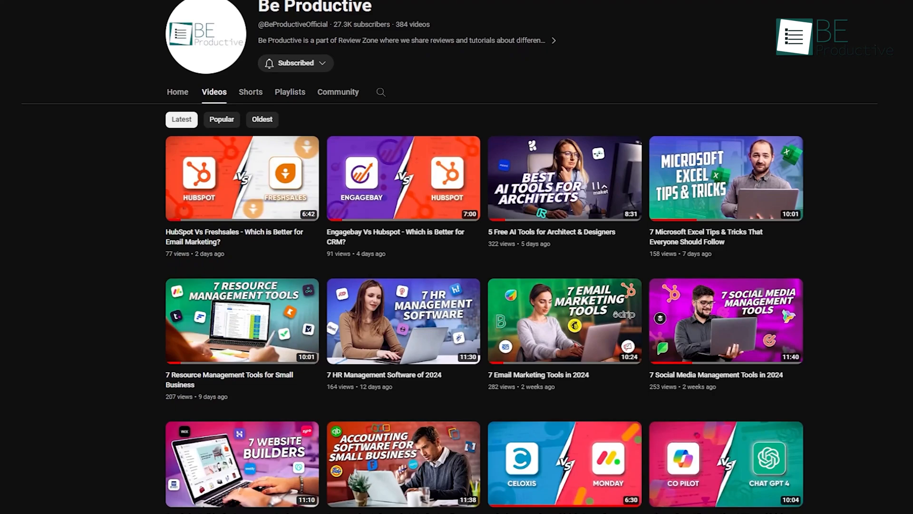
# Step: Scroll through the Be Productive channel's latest uploads
pyautogui.scroll(-3)
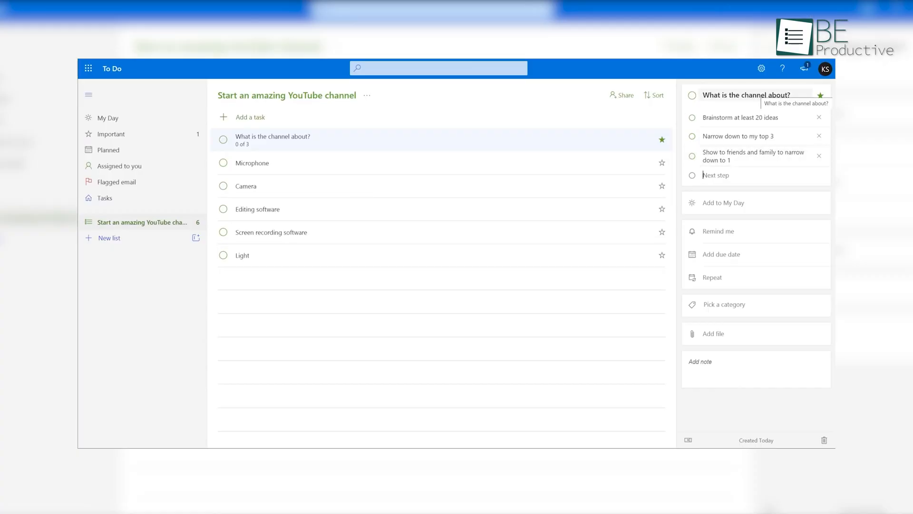
pyautogui.moveTo(149, 128)
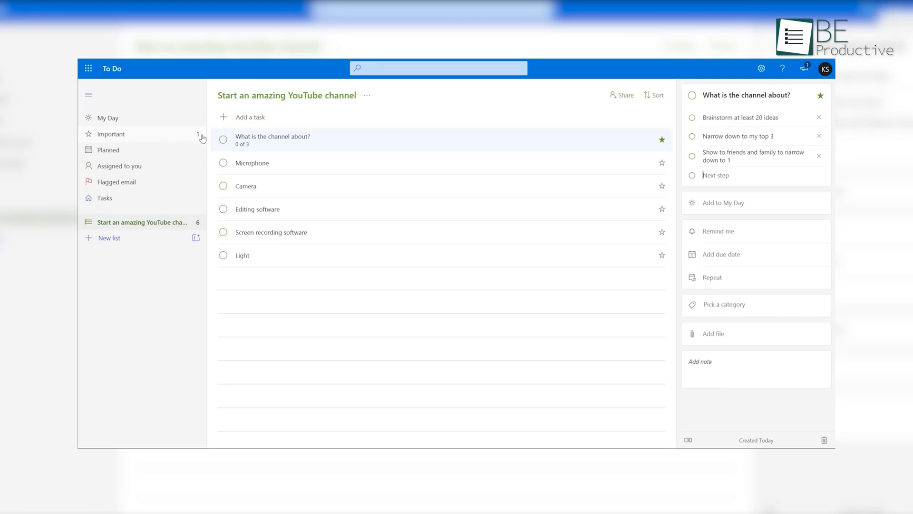
# Step: Show the Important smart list of starred tasks
pyautogui.click(110, 134)
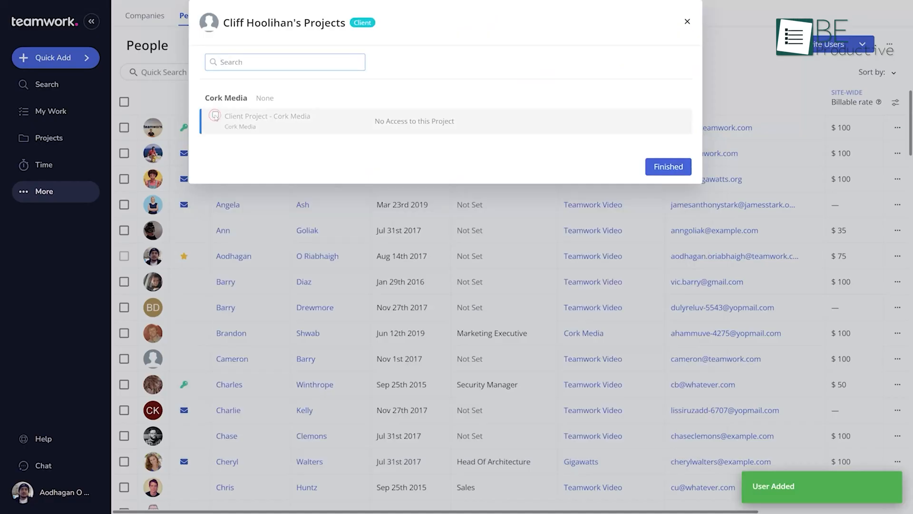
pyautogui.click(269, 121)
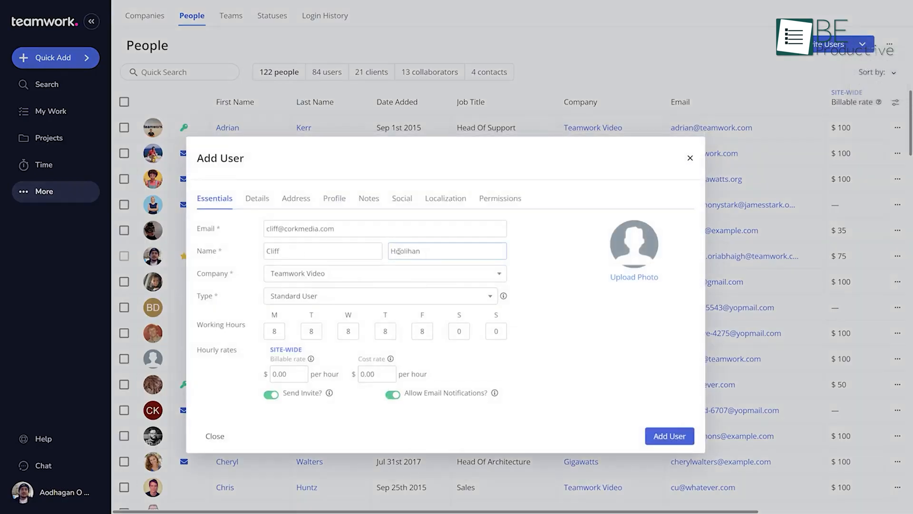
pyautogui.click(383, 273)
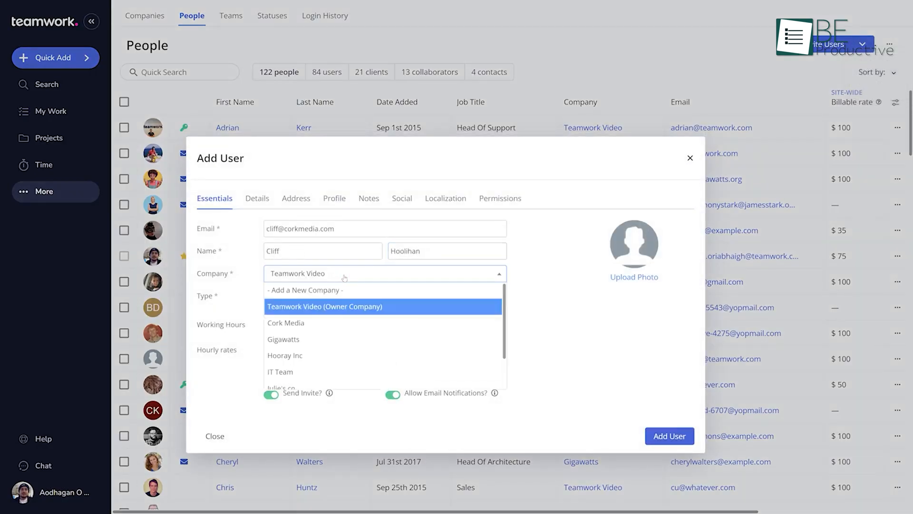
pyautogui.click(286, 322)
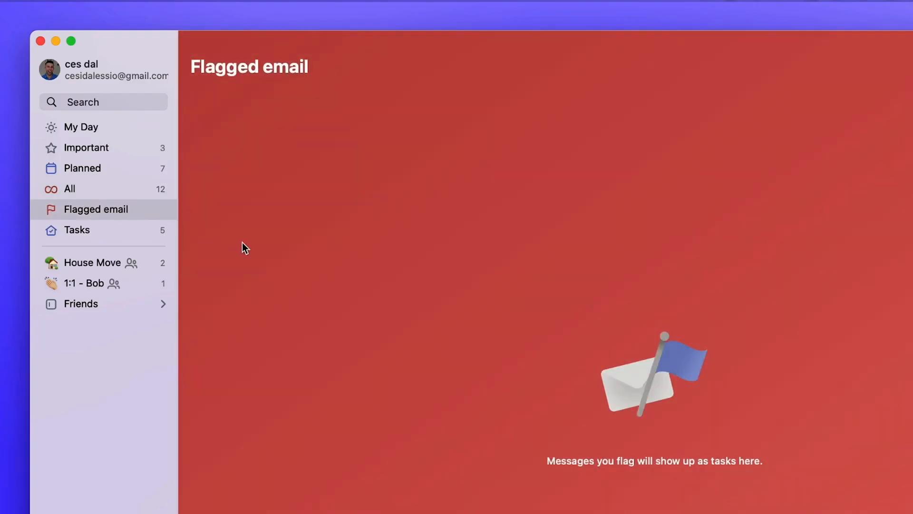
# Step: Switch to the Tasks list and bring up Preferences from the account menu
pyautogui.click(76, 230)
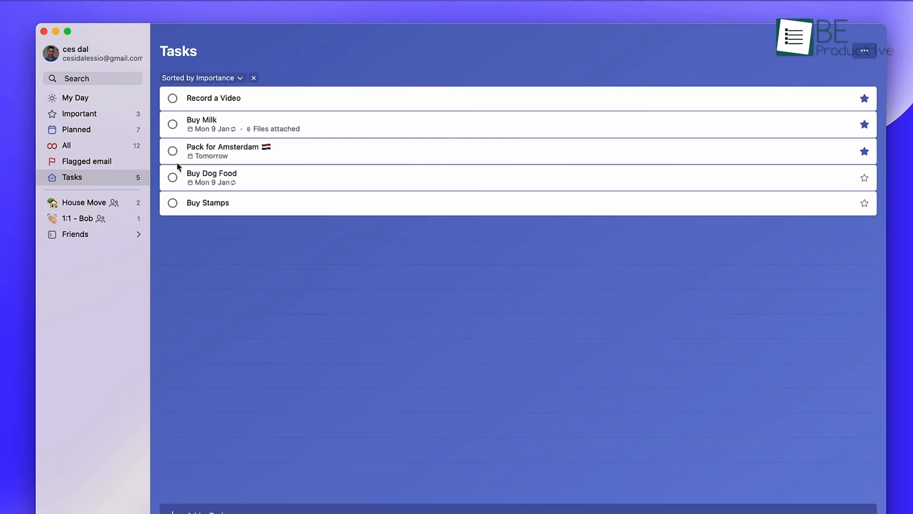
pyautogui.click(101, 75)
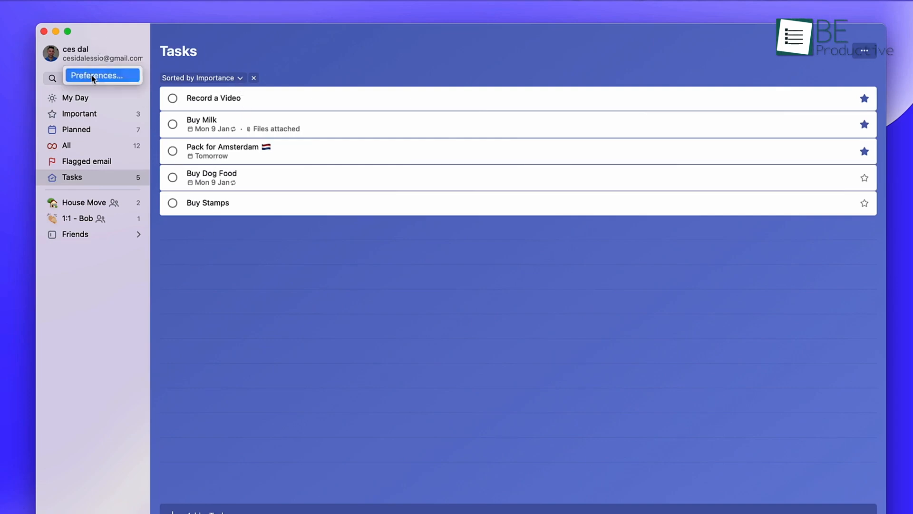
pyautogui.click(103, 75)
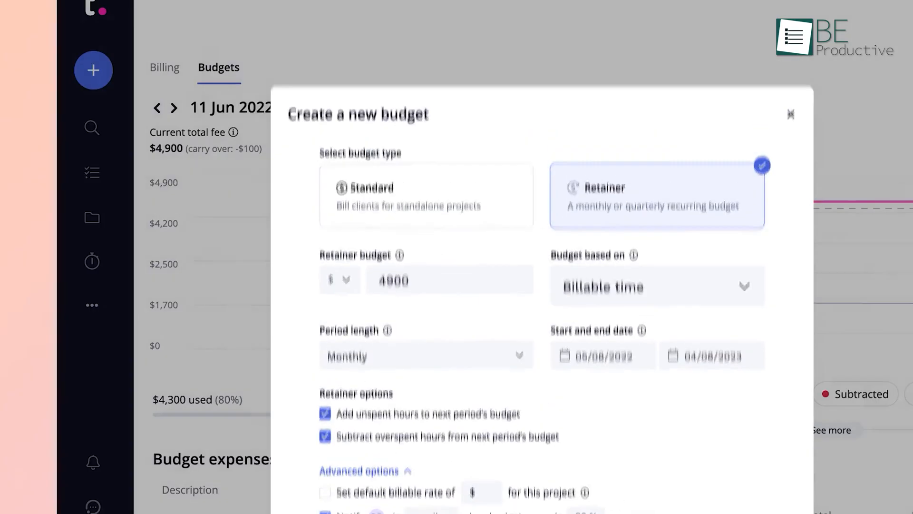
# Step: Start a new Retainer budget of $4,900 monthly based on billable time
pyautogui.click(791, 114)
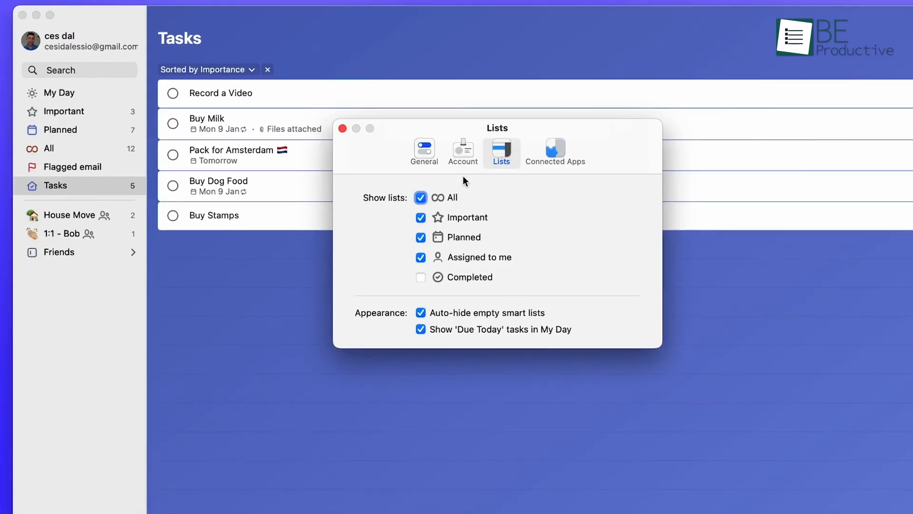
# Step: Enable the All, Important, Planned and Assigned to me lists, leaving Completed hidden
pyautogui.click(421, 198)
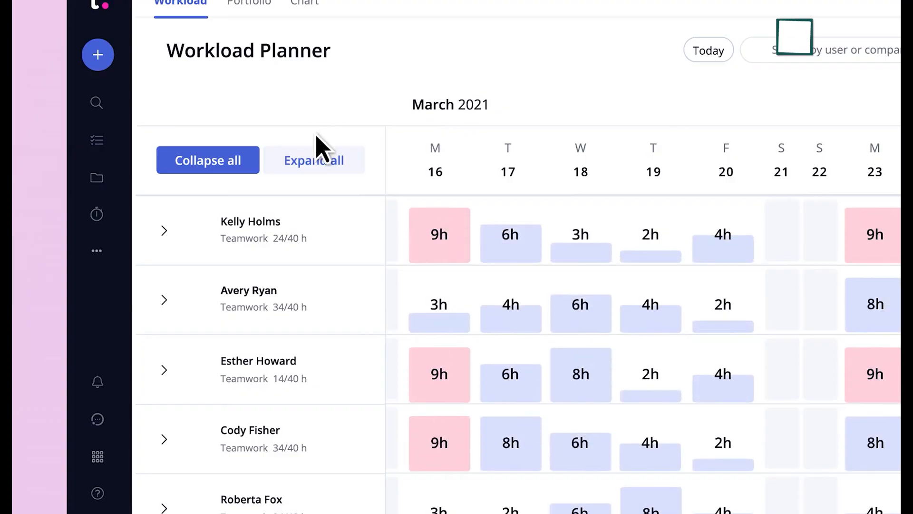
pyautogui.click(164, 299)
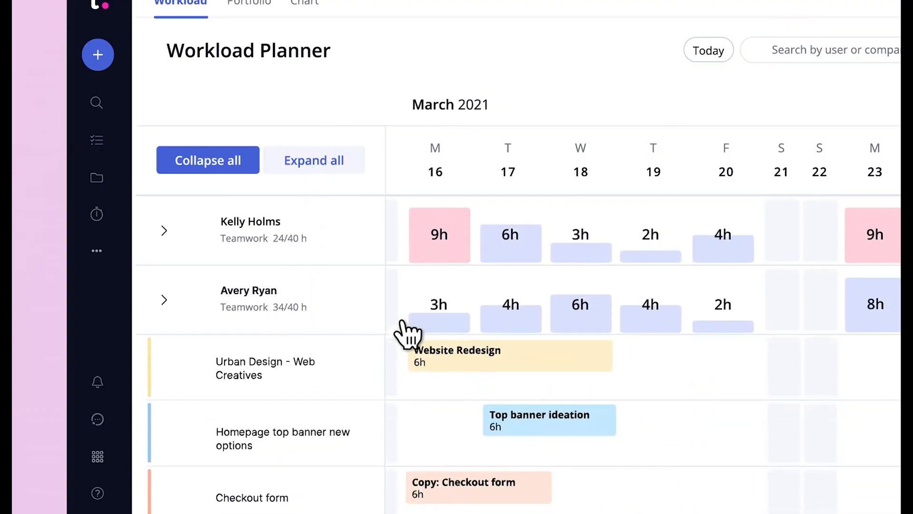
pyautogui.moveTo(510, 355); pyautogui.dragTo(653, 355)
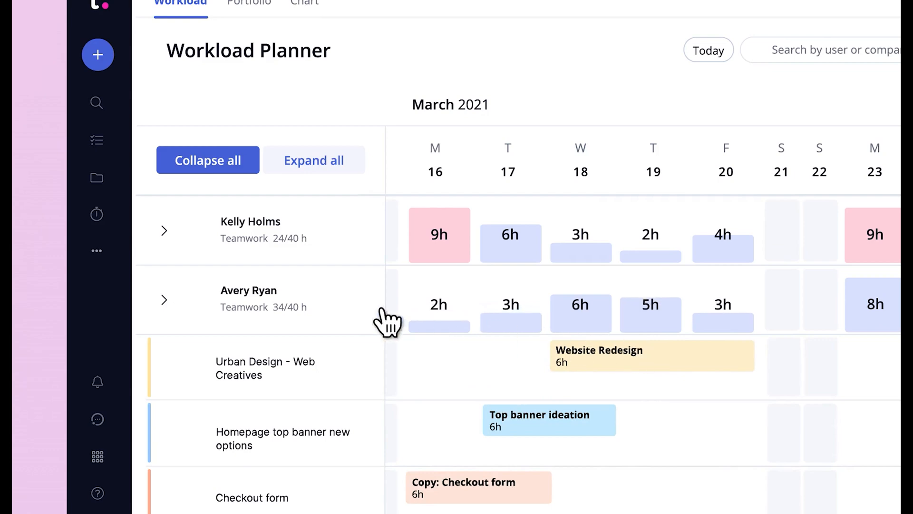